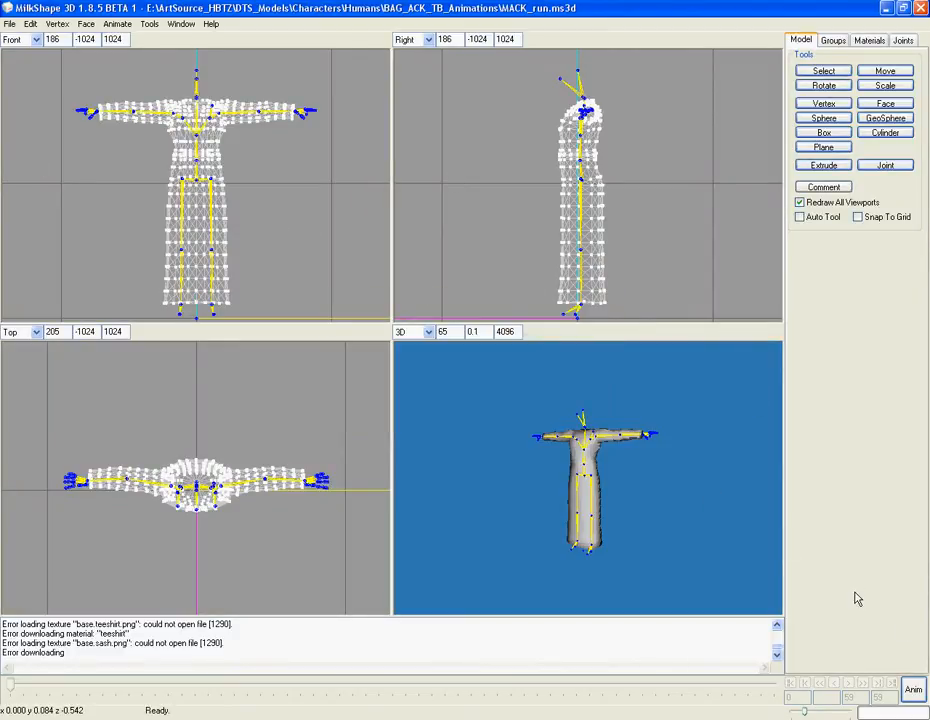
mouse_move(740, 264)
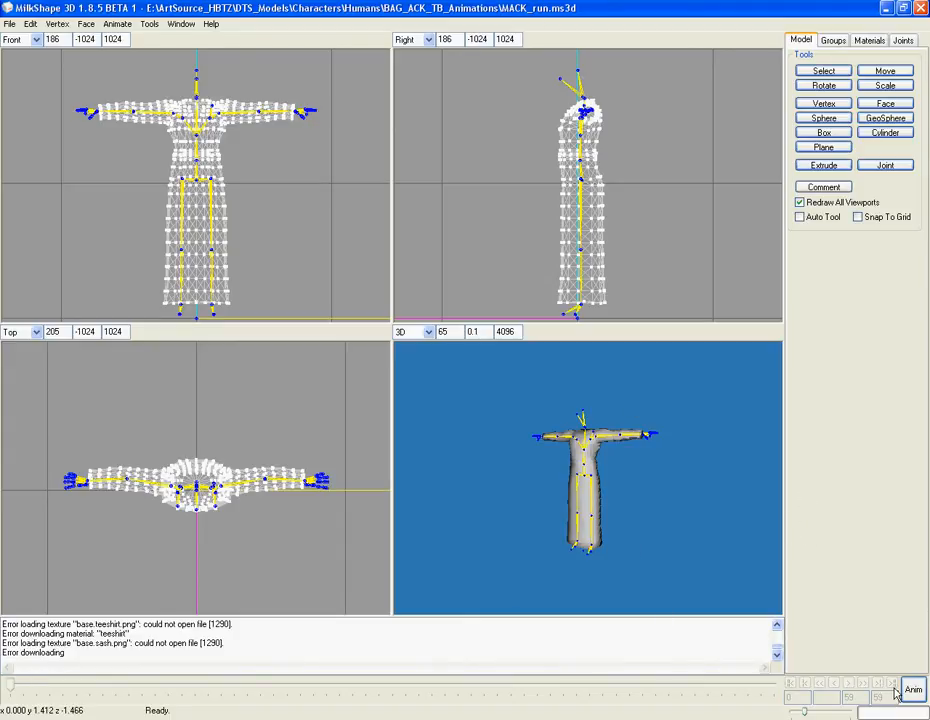
mouse_move(448, 468)
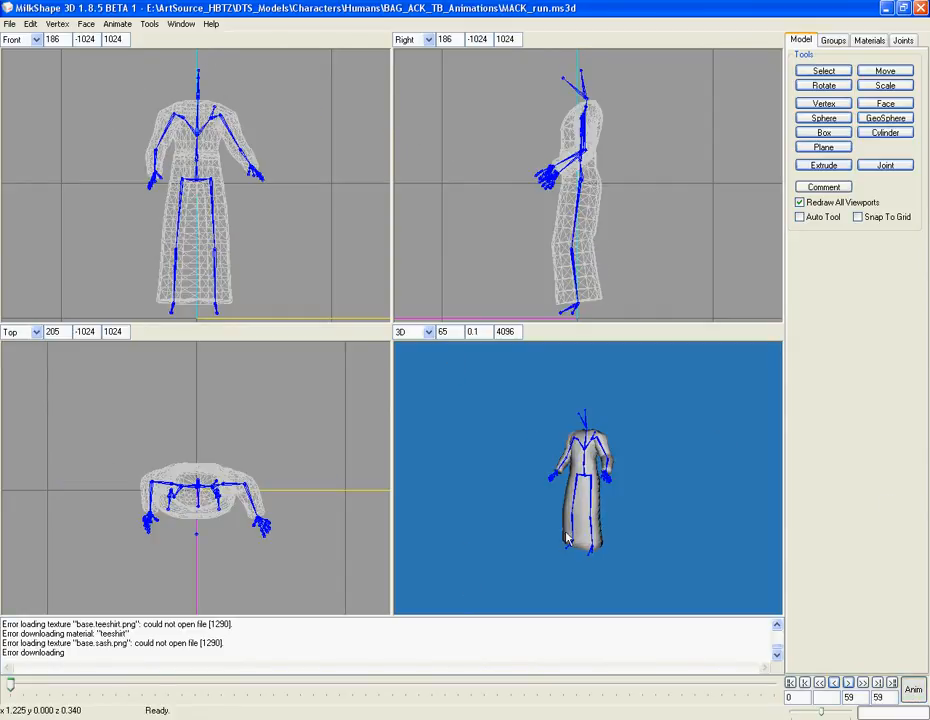
Leave animation preview and start a Torque DTS Plus export from the File menu.
click(848, 684)
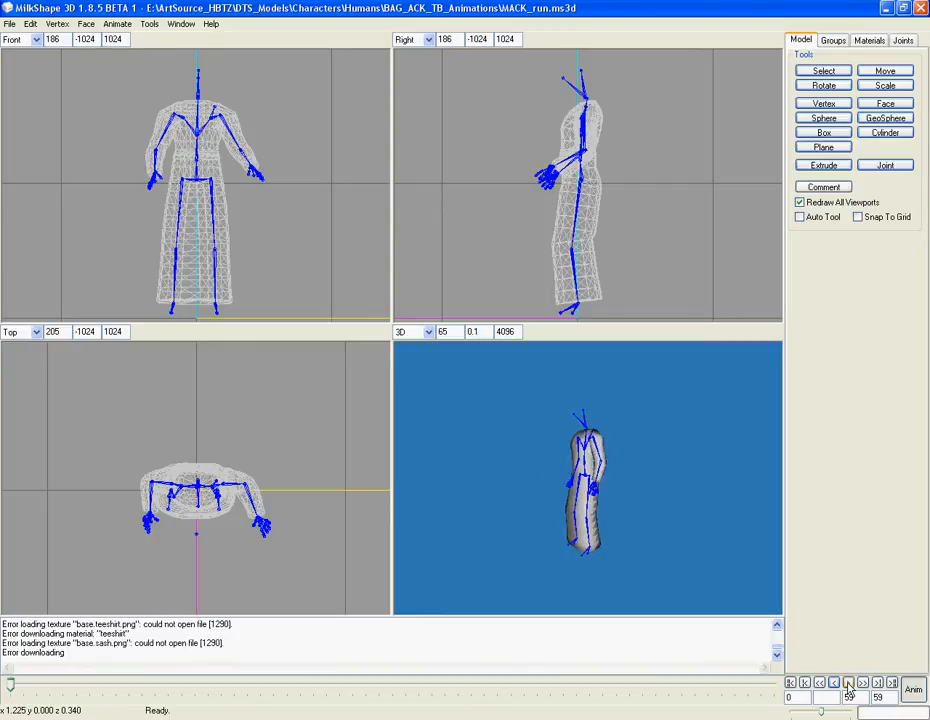
click(848, 682)
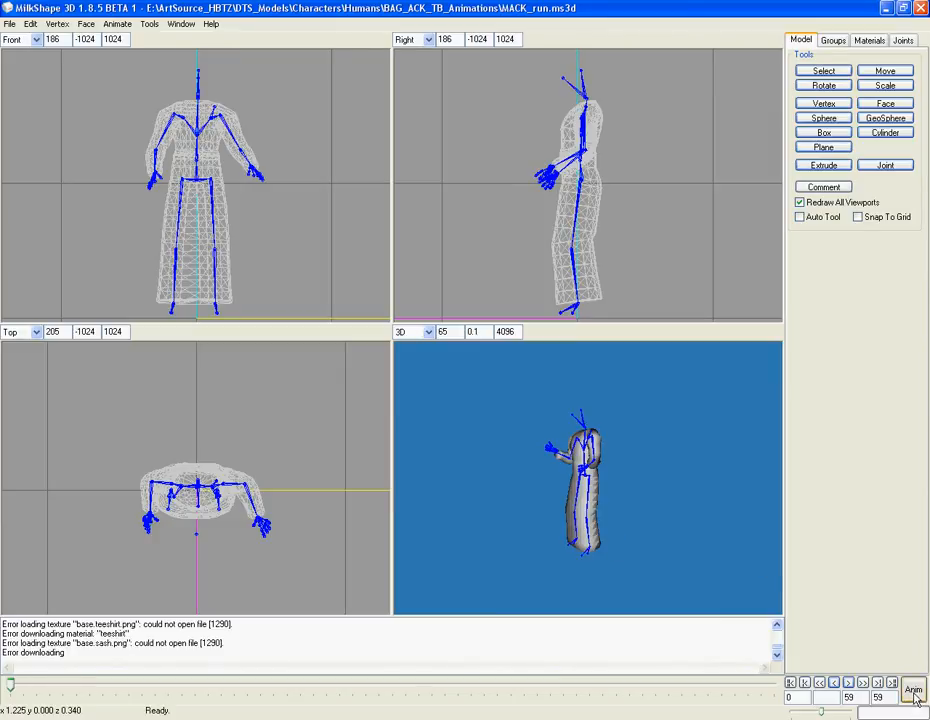
click(912, 688)
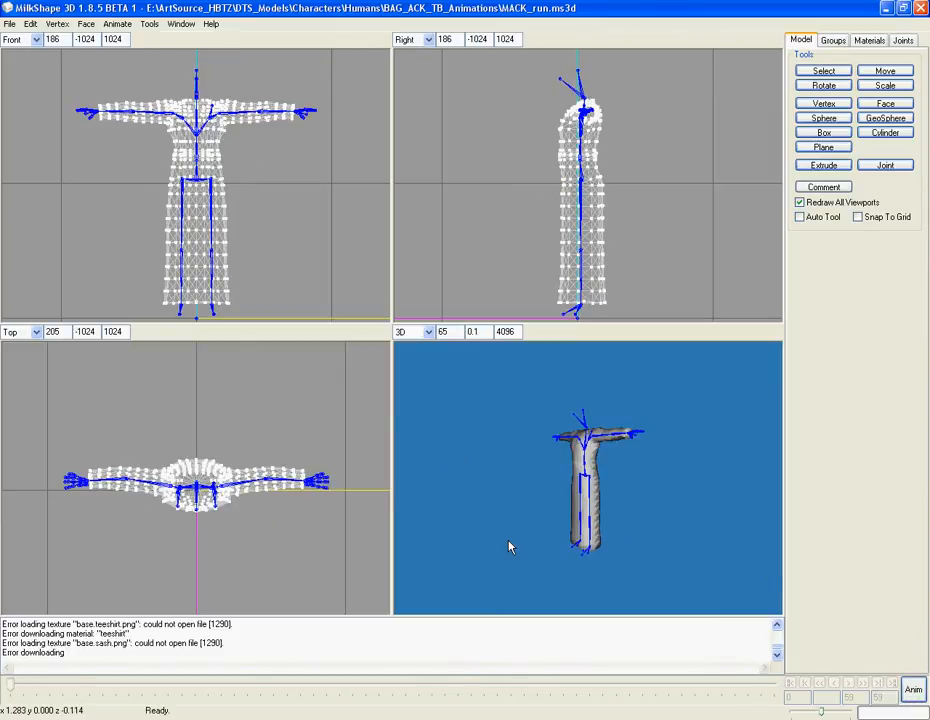
click(8, 24)
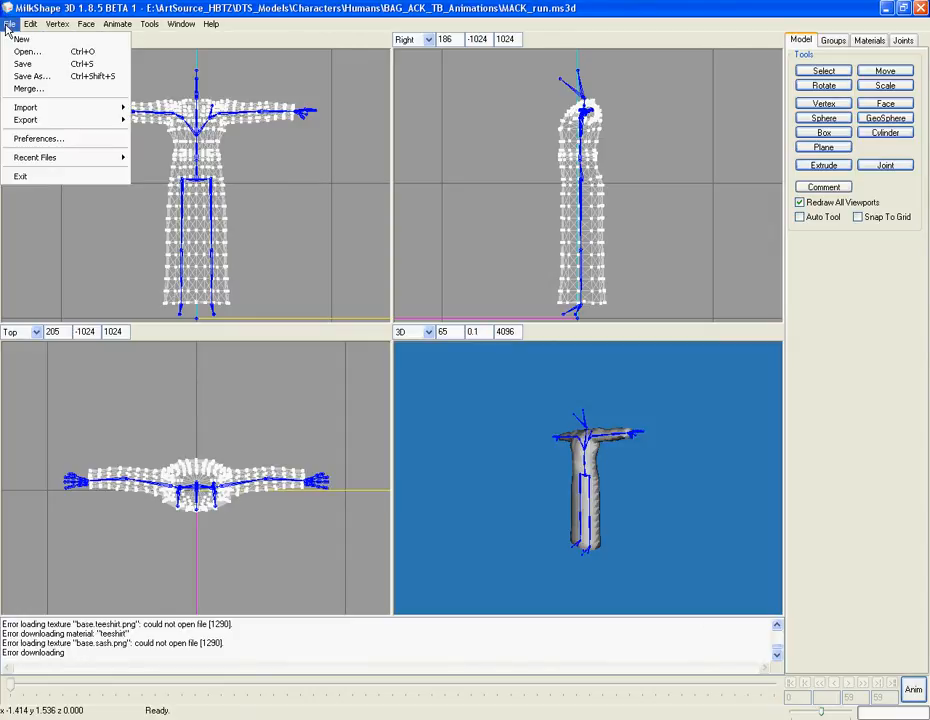
mouse_move(24, 120)
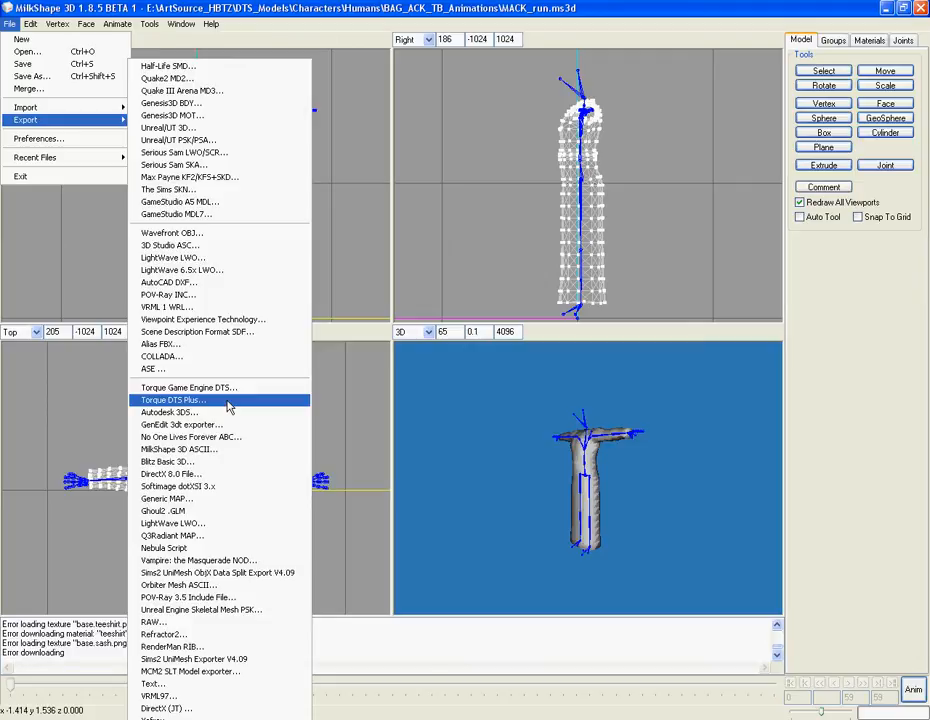
click(172, 400)
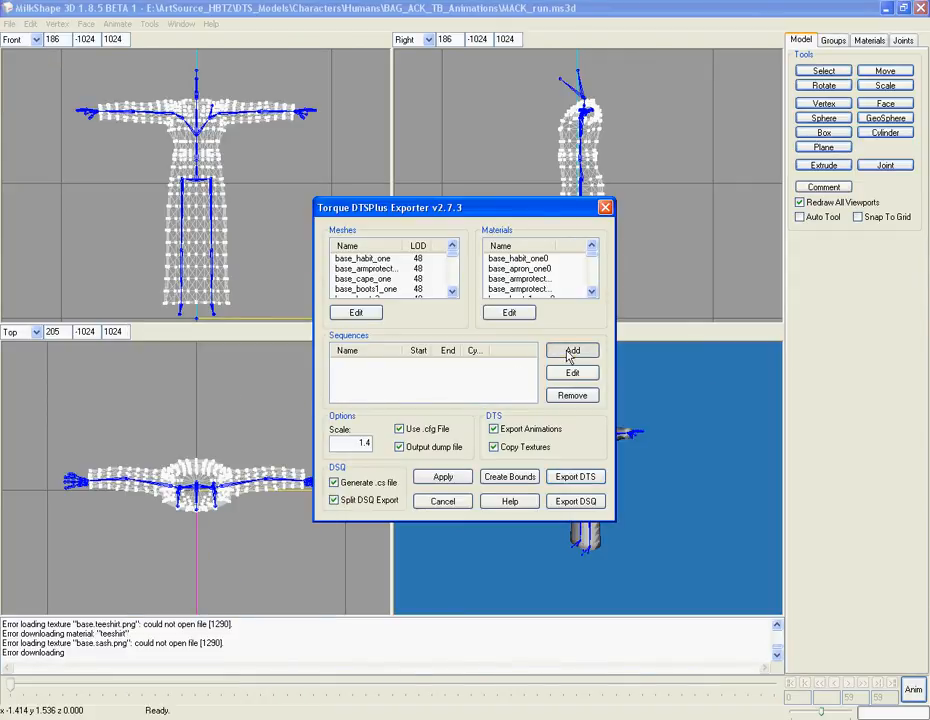
Add a new animation sequence named 'Applause' to the exporter.
click(572, 350)
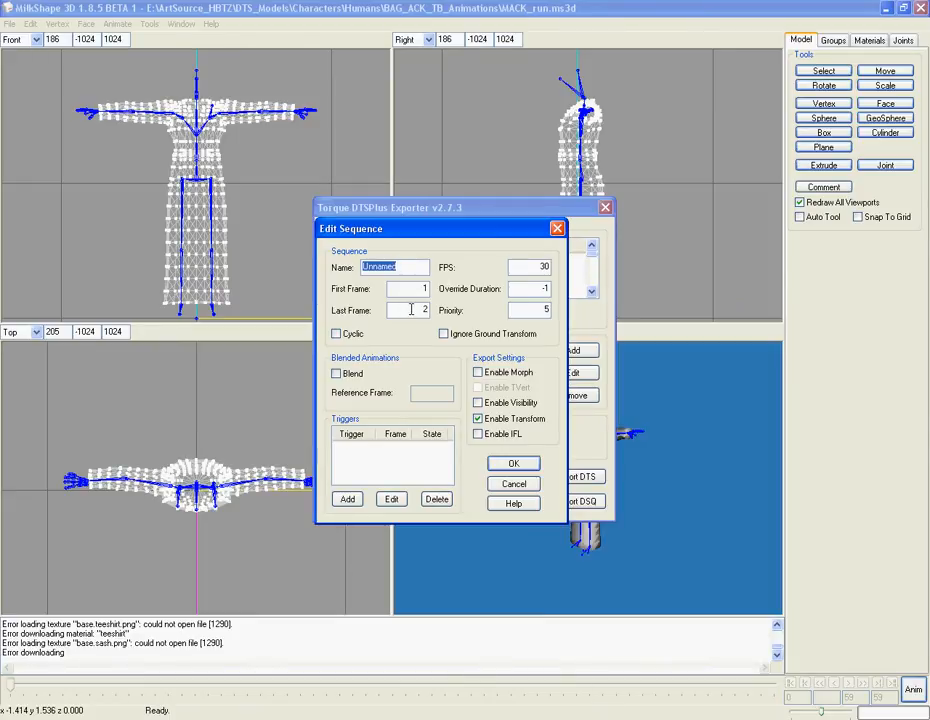
text(Appl)
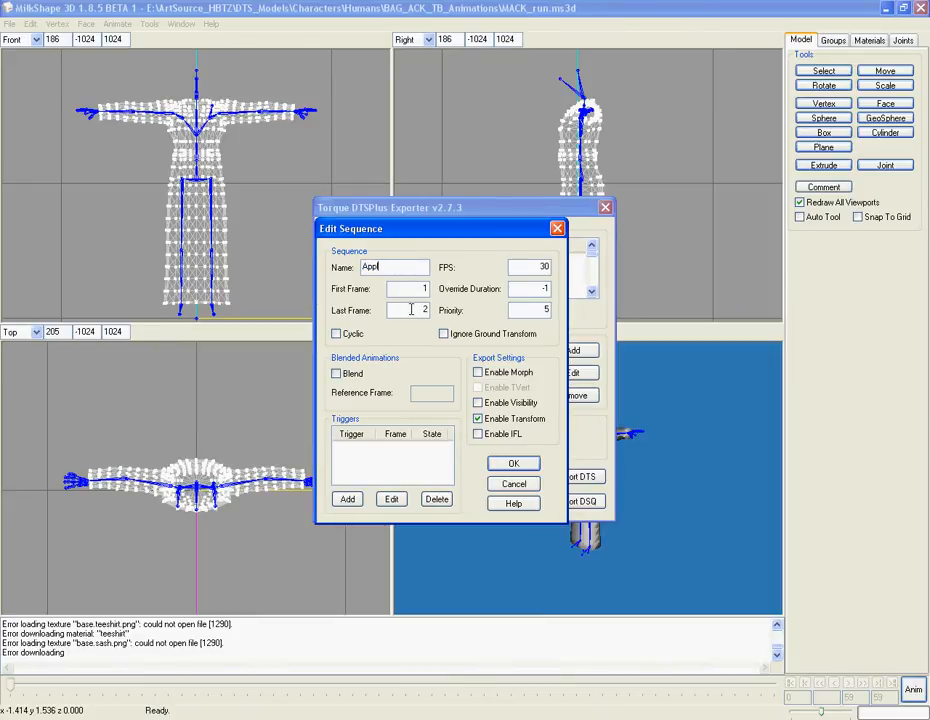
text(ause)
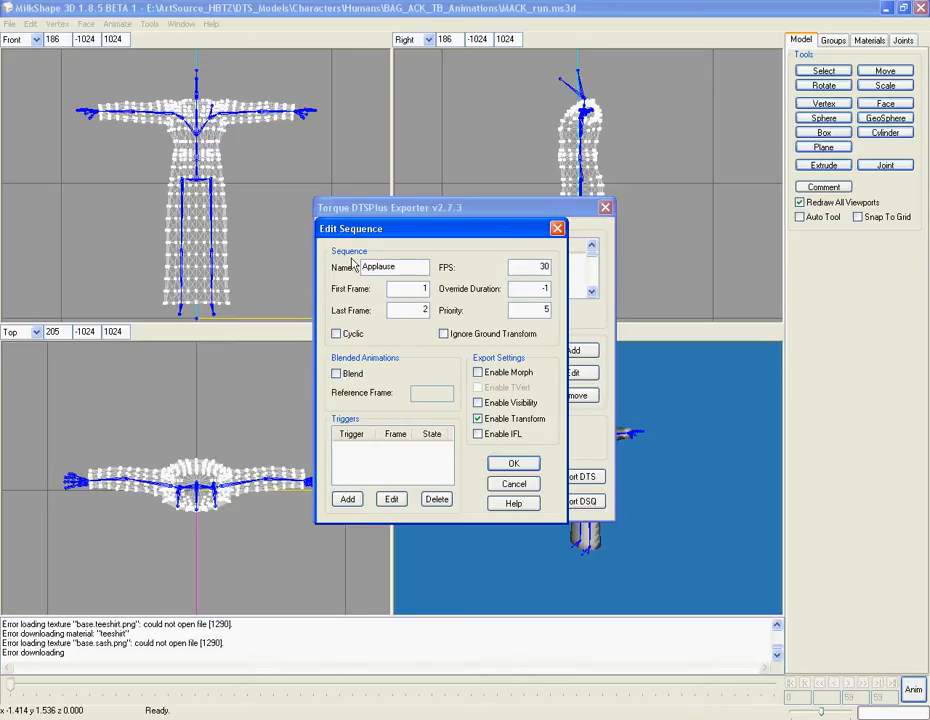
mouse_move(388, 428)
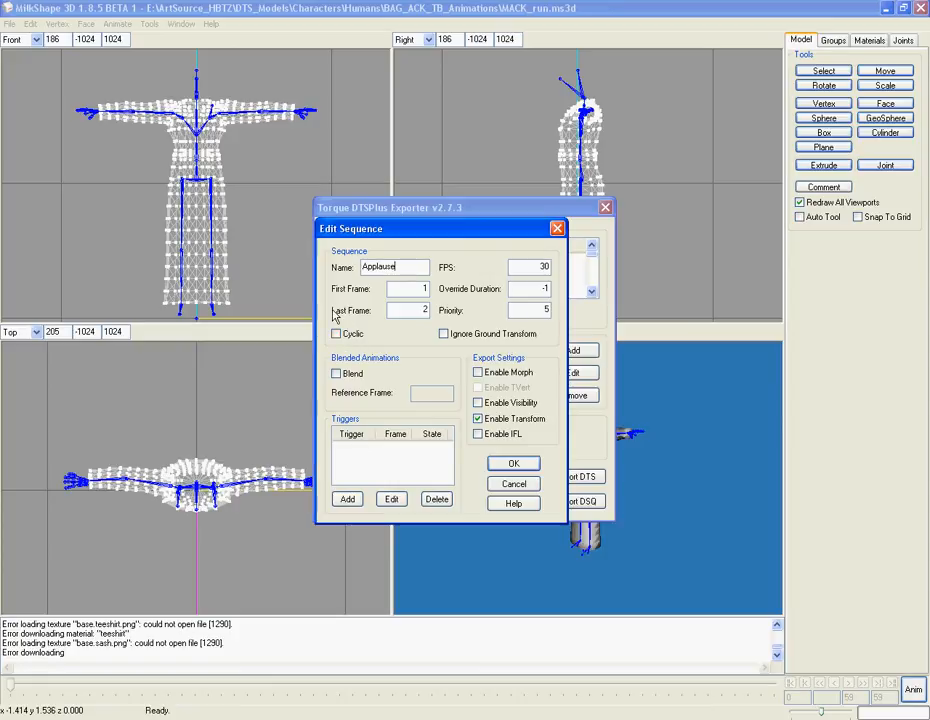
mouse_move(560, 340)
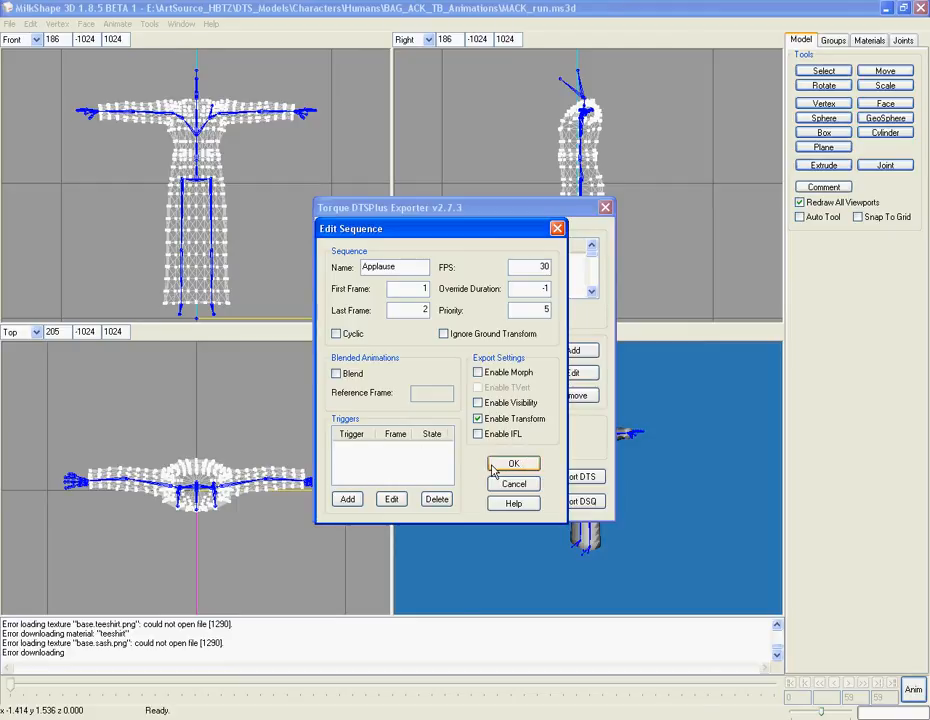
click(512, 464)
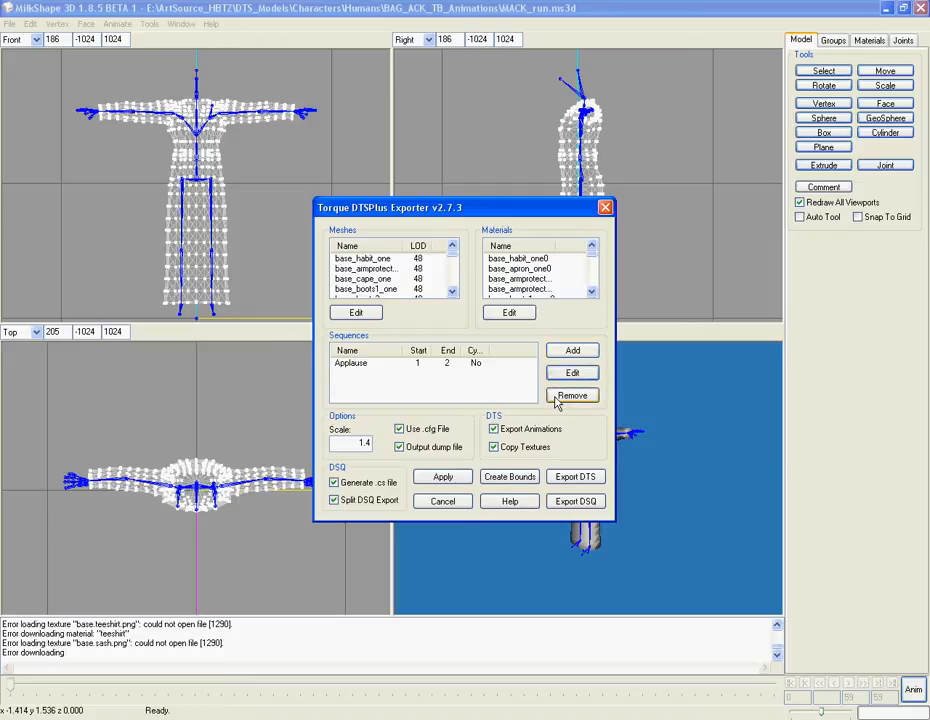
mouse_move(572, 374)
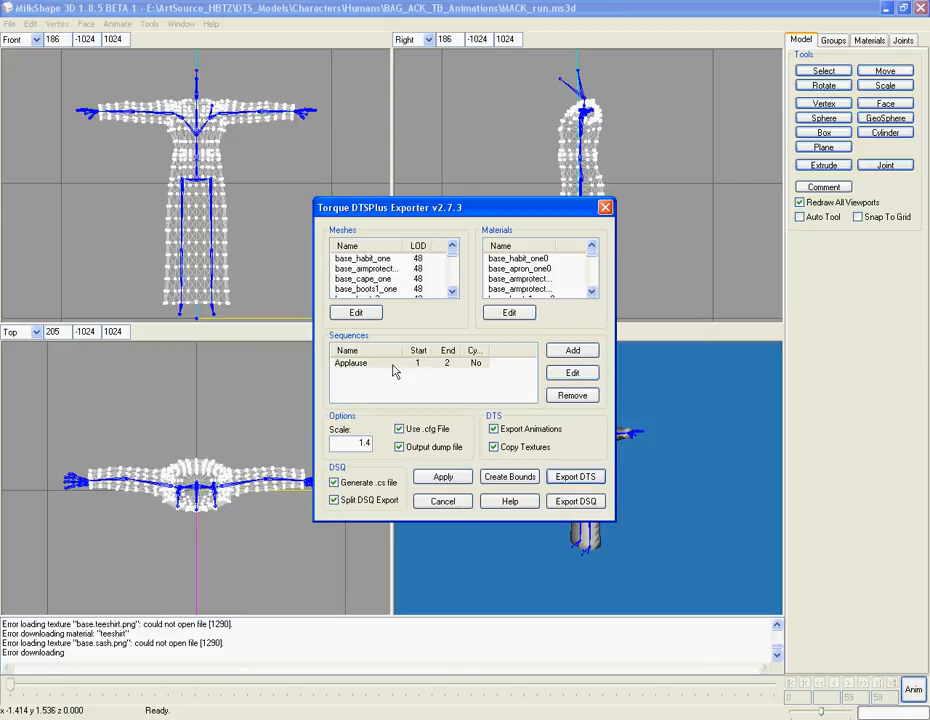
Edit the Applause sequence so its last frame is 59.
click(572, 372)
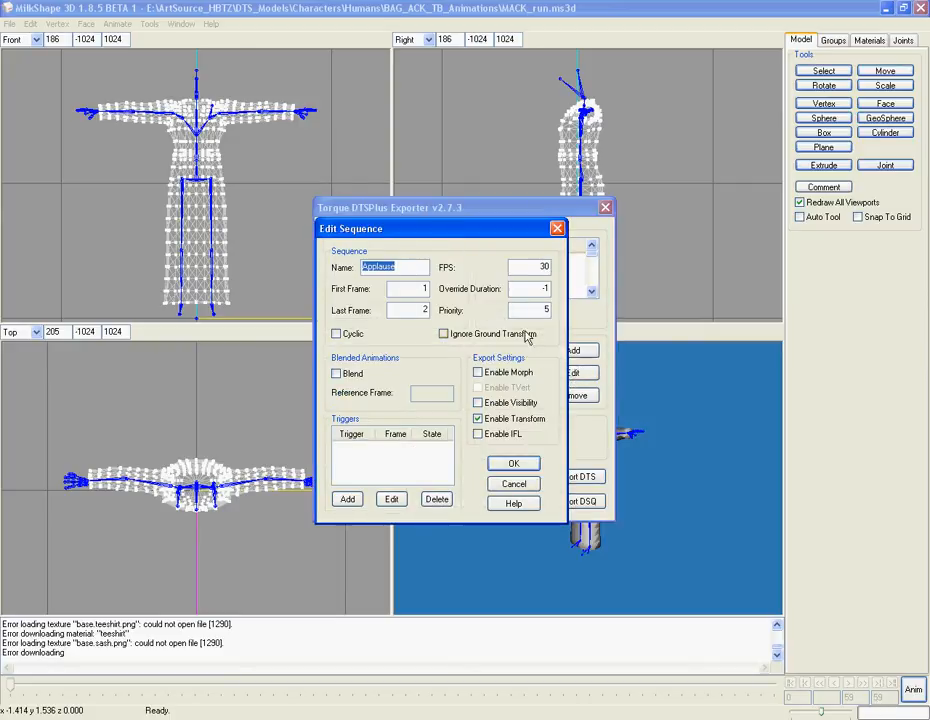
click(400, 310)
text(59)
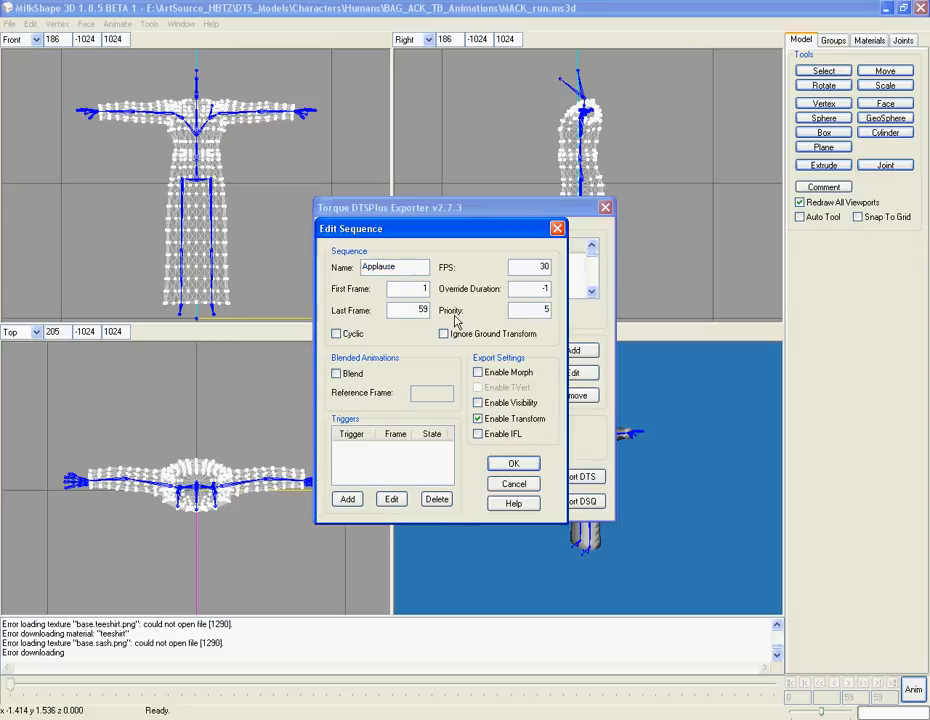
mouse_move(618, 512)
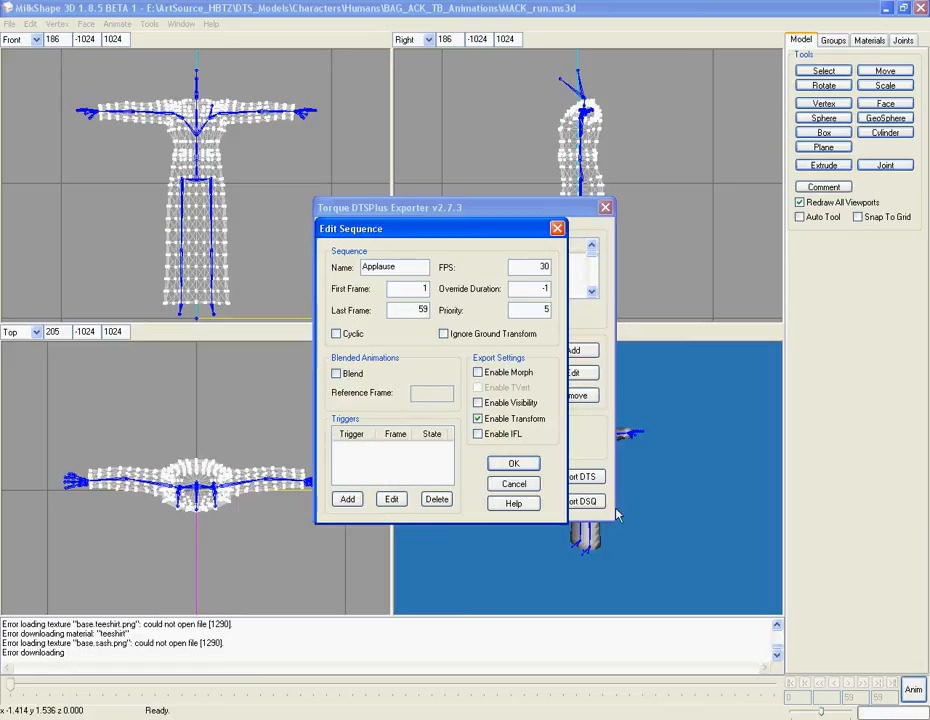
mouse_move(412, 438)
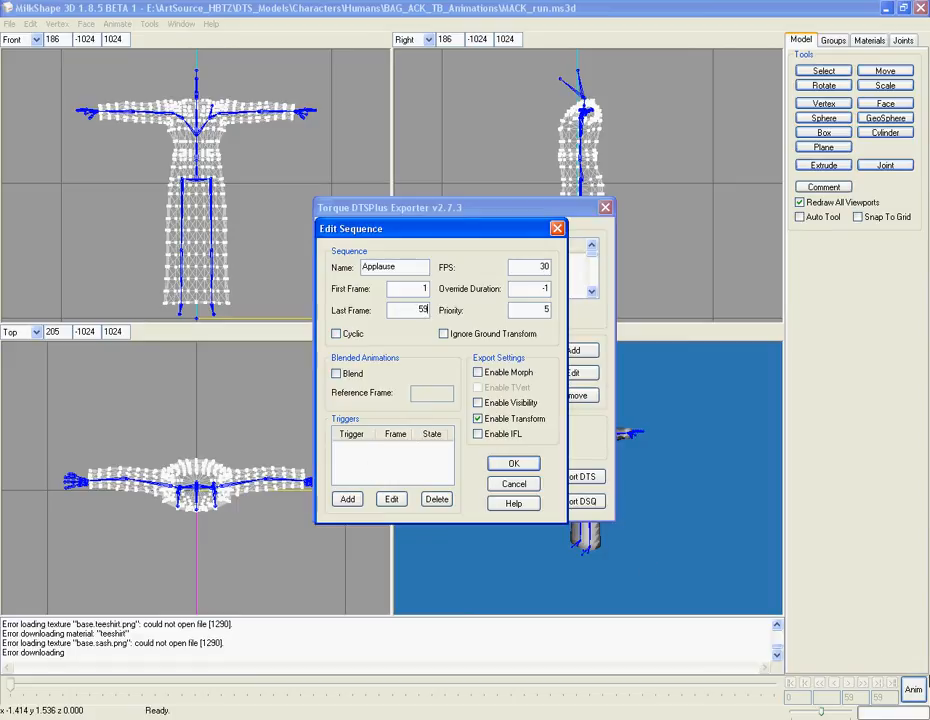
mouse_move(490, 332)
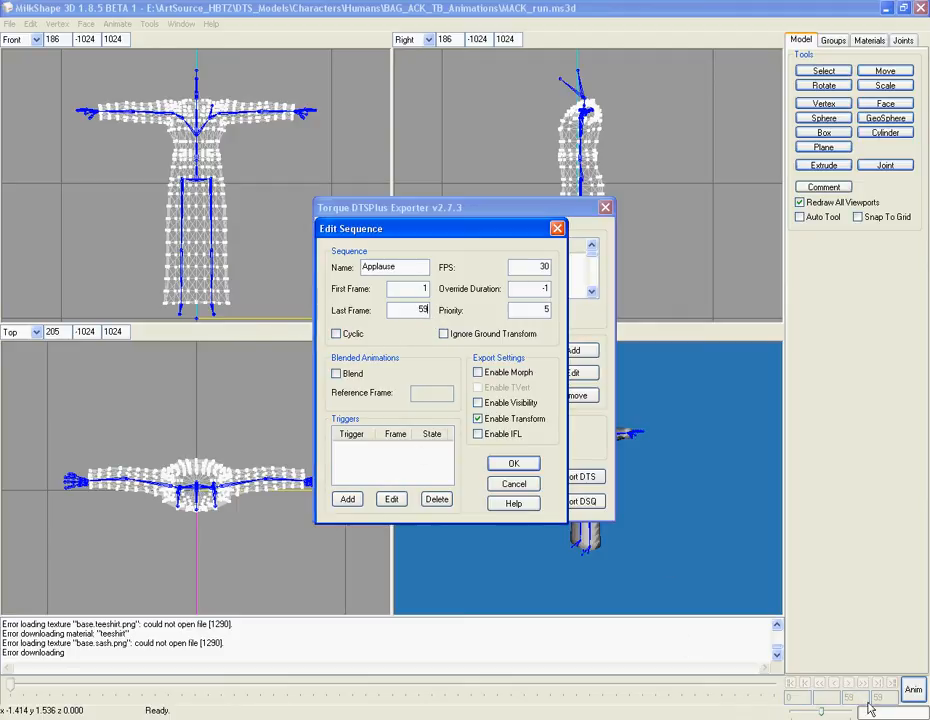
click(396, 288)
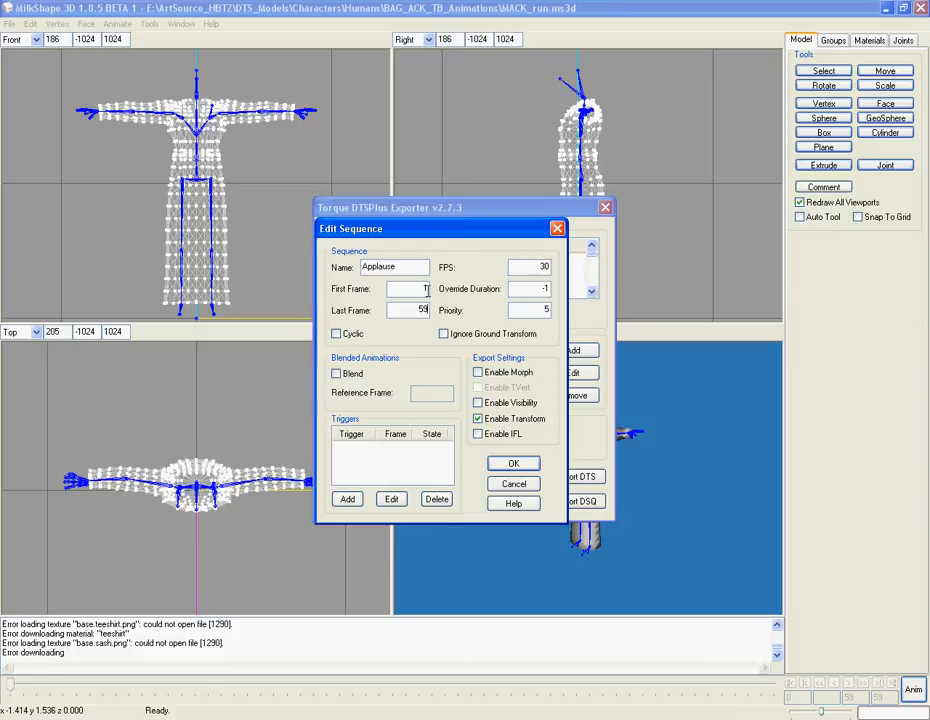
click(512, 462)
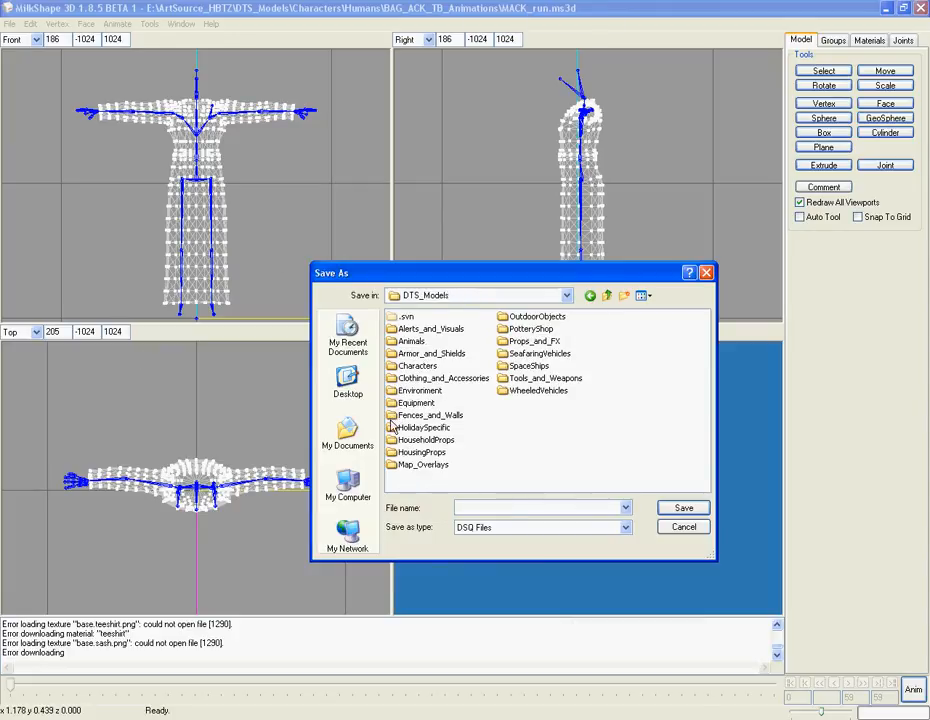
Browse into Characters > Humans for the DSQ export and begin the file name 'ACK'.
double_click(416, 364)
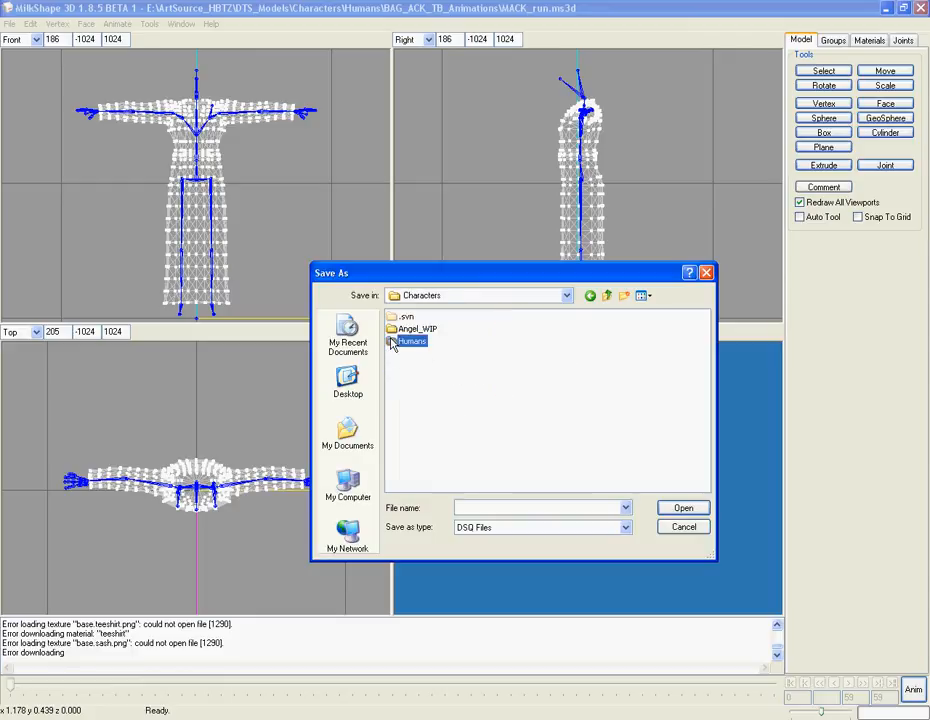
double_click(412, 340)
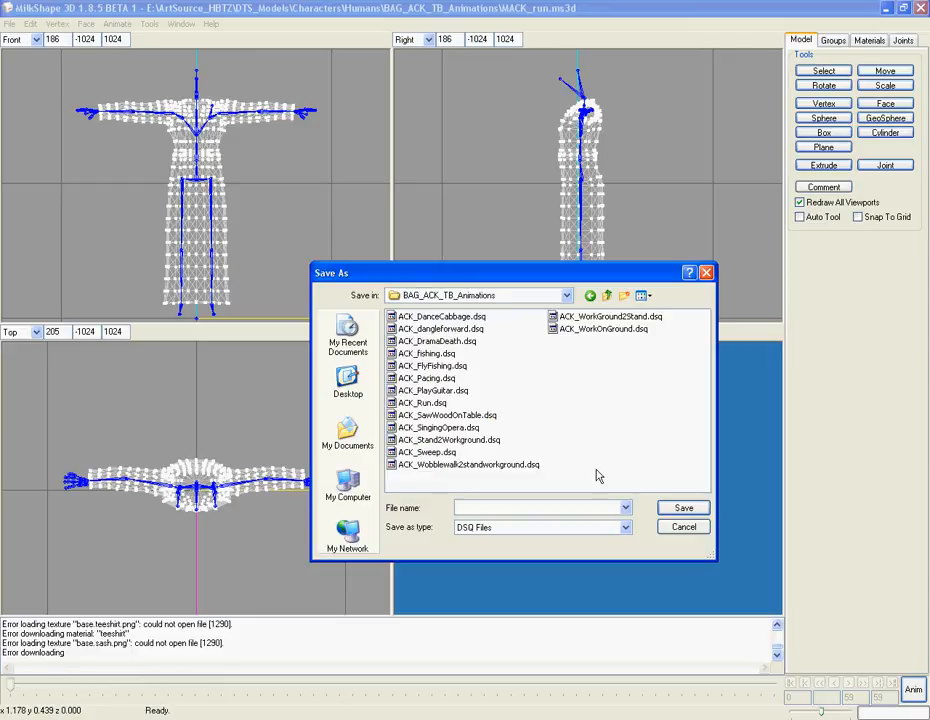
click(540, 508)
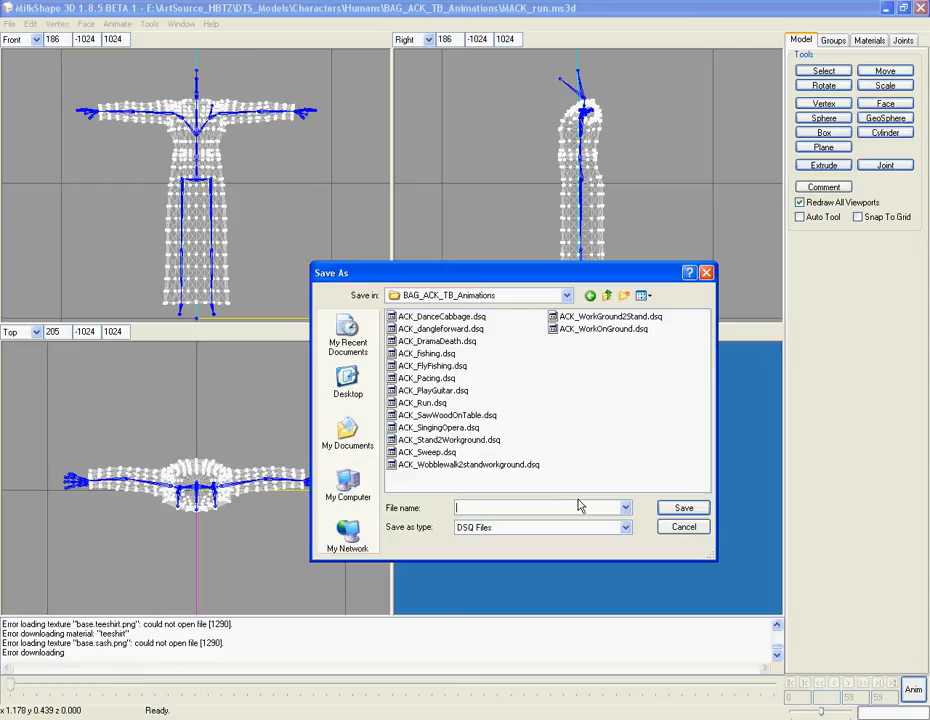
text(ACK)
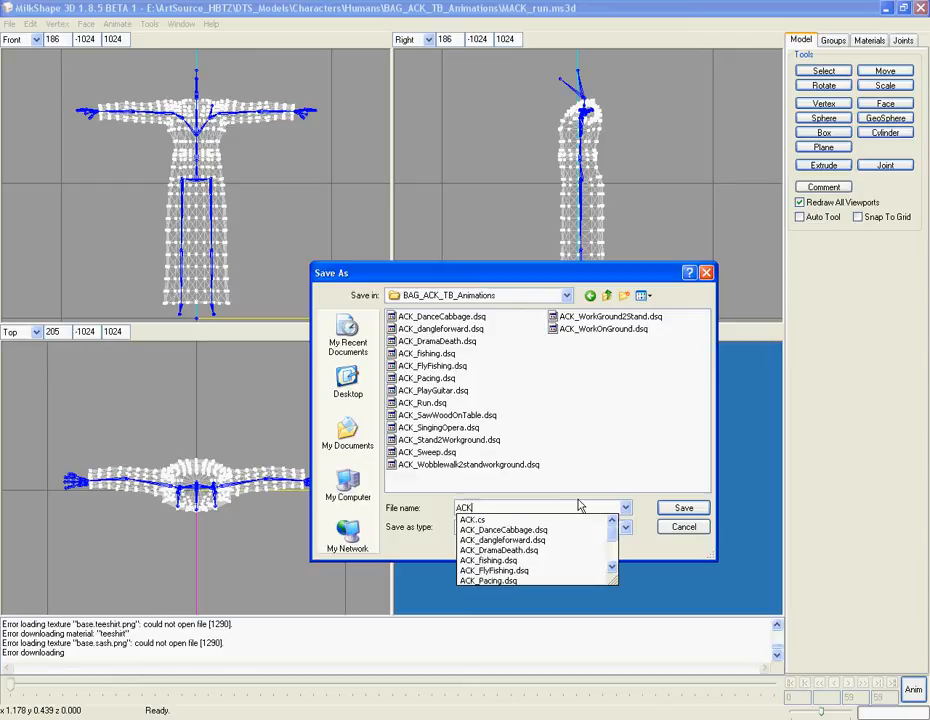
mouse_move(680, 482)
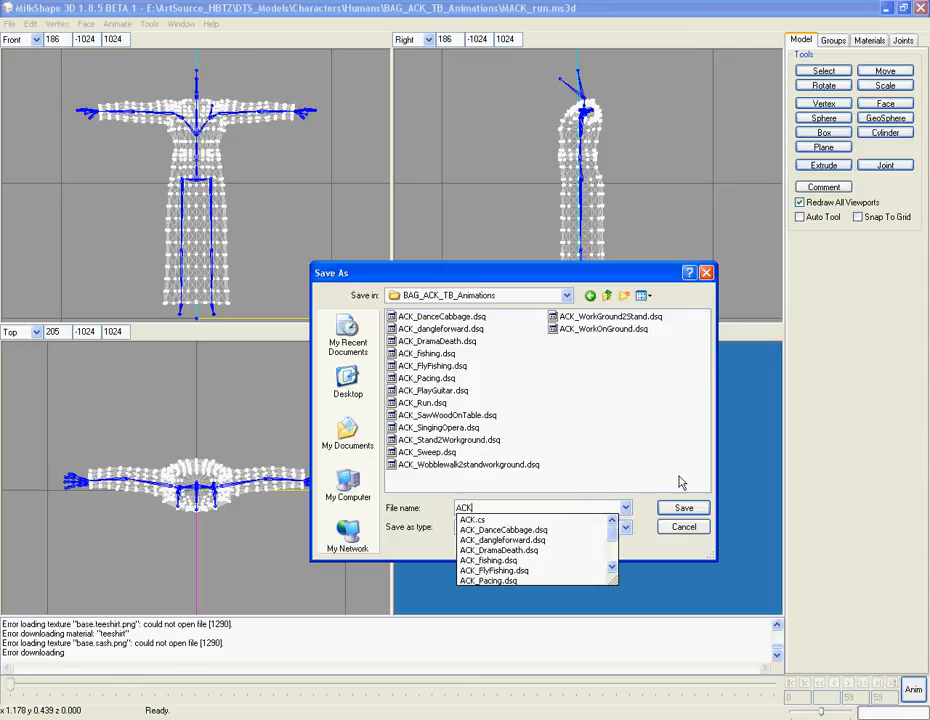
mouse_move(684, 508)
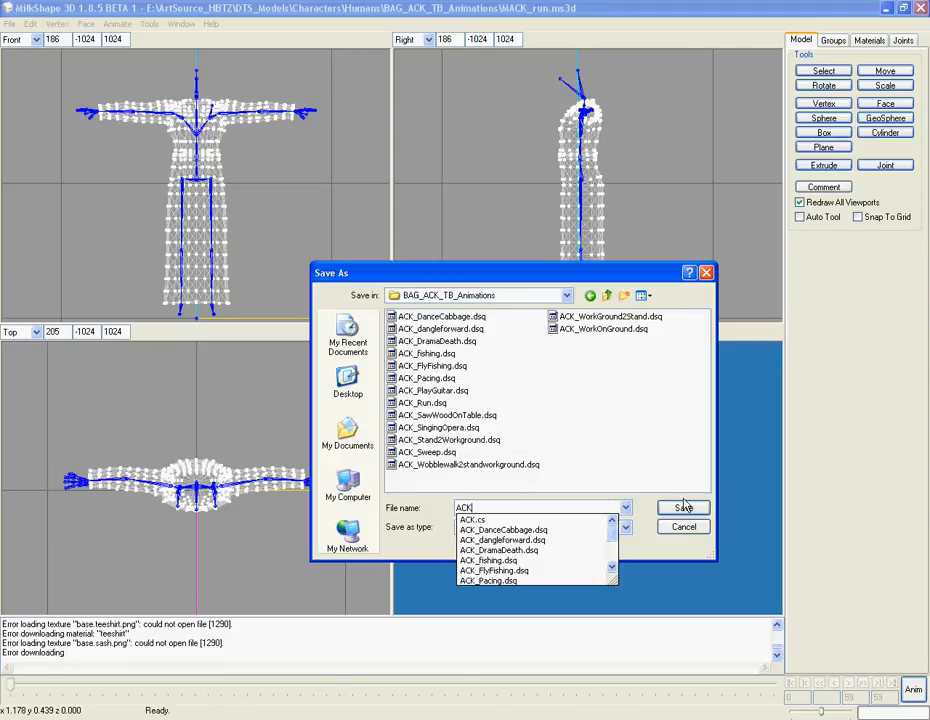
Save the Applause animation as the DSQ file and run the export.
click(684, 508)
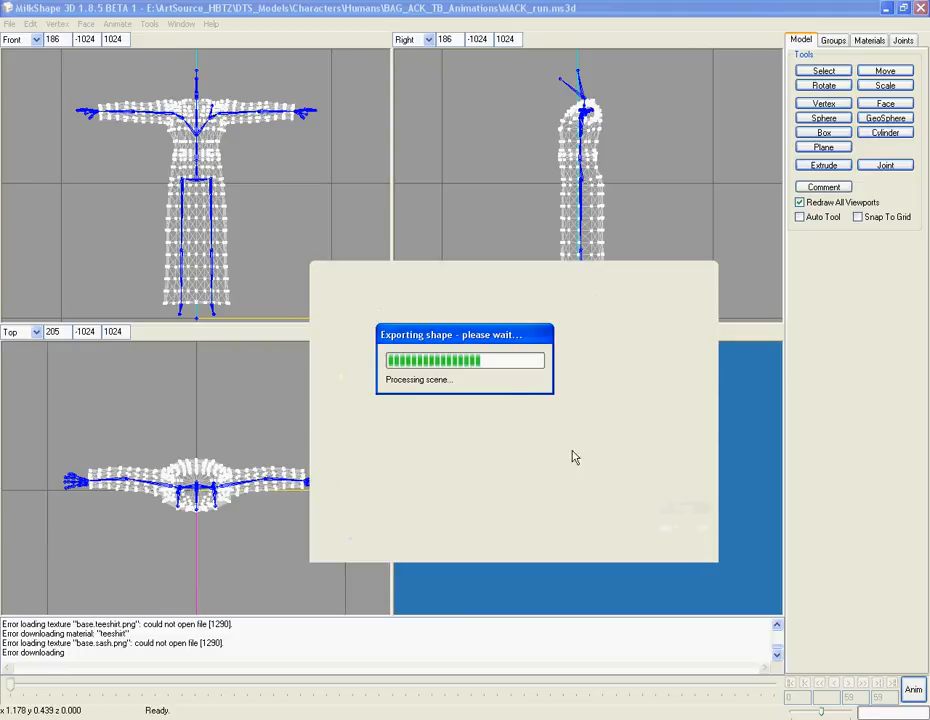
mouse_move(644, 414)
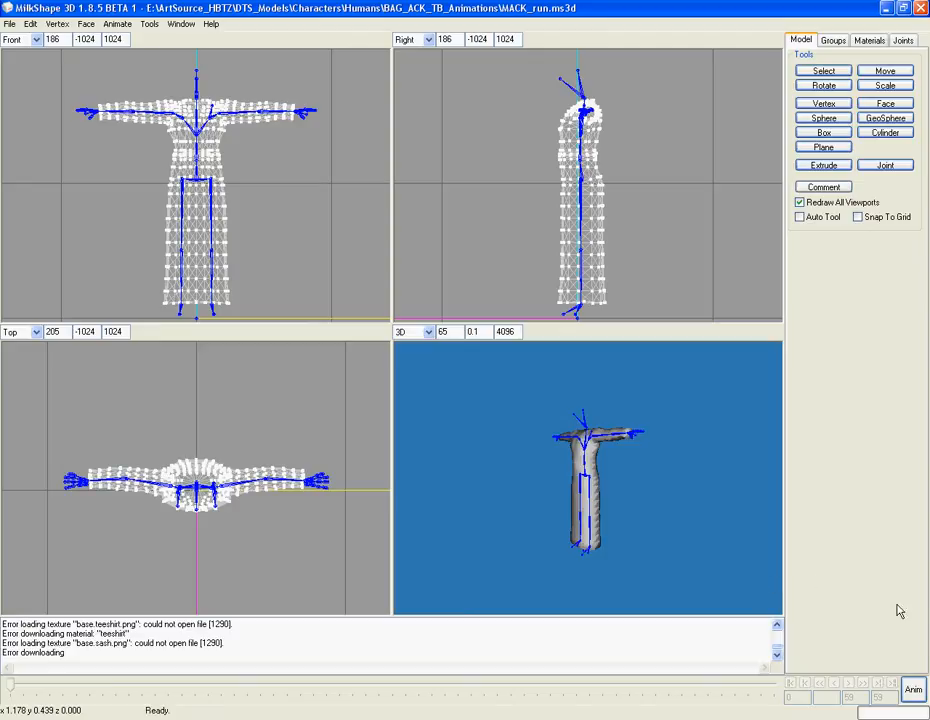
mouse_move(620, 714)
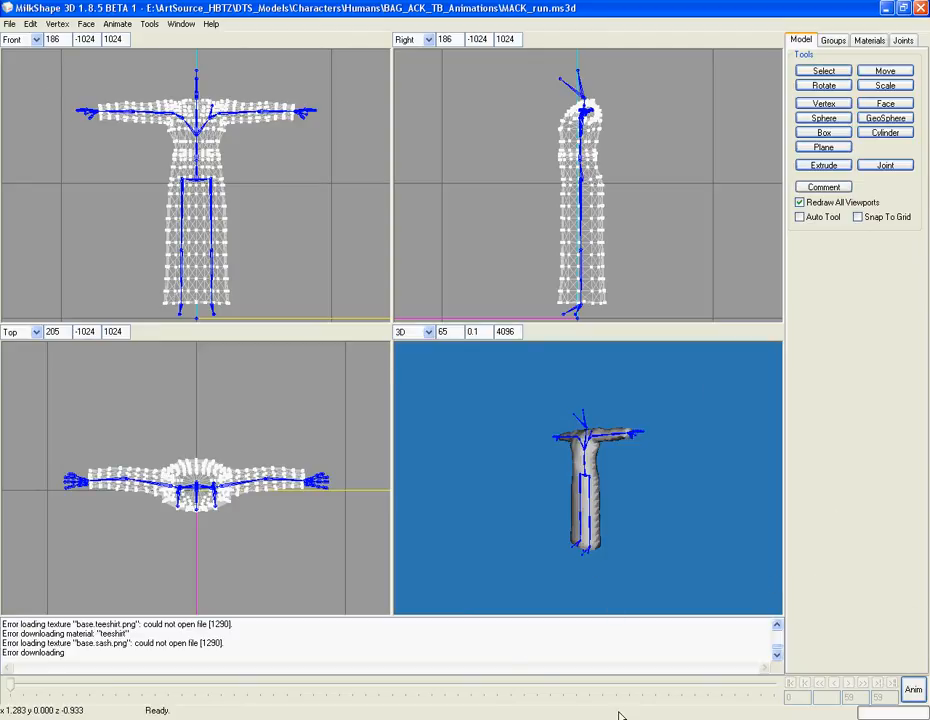